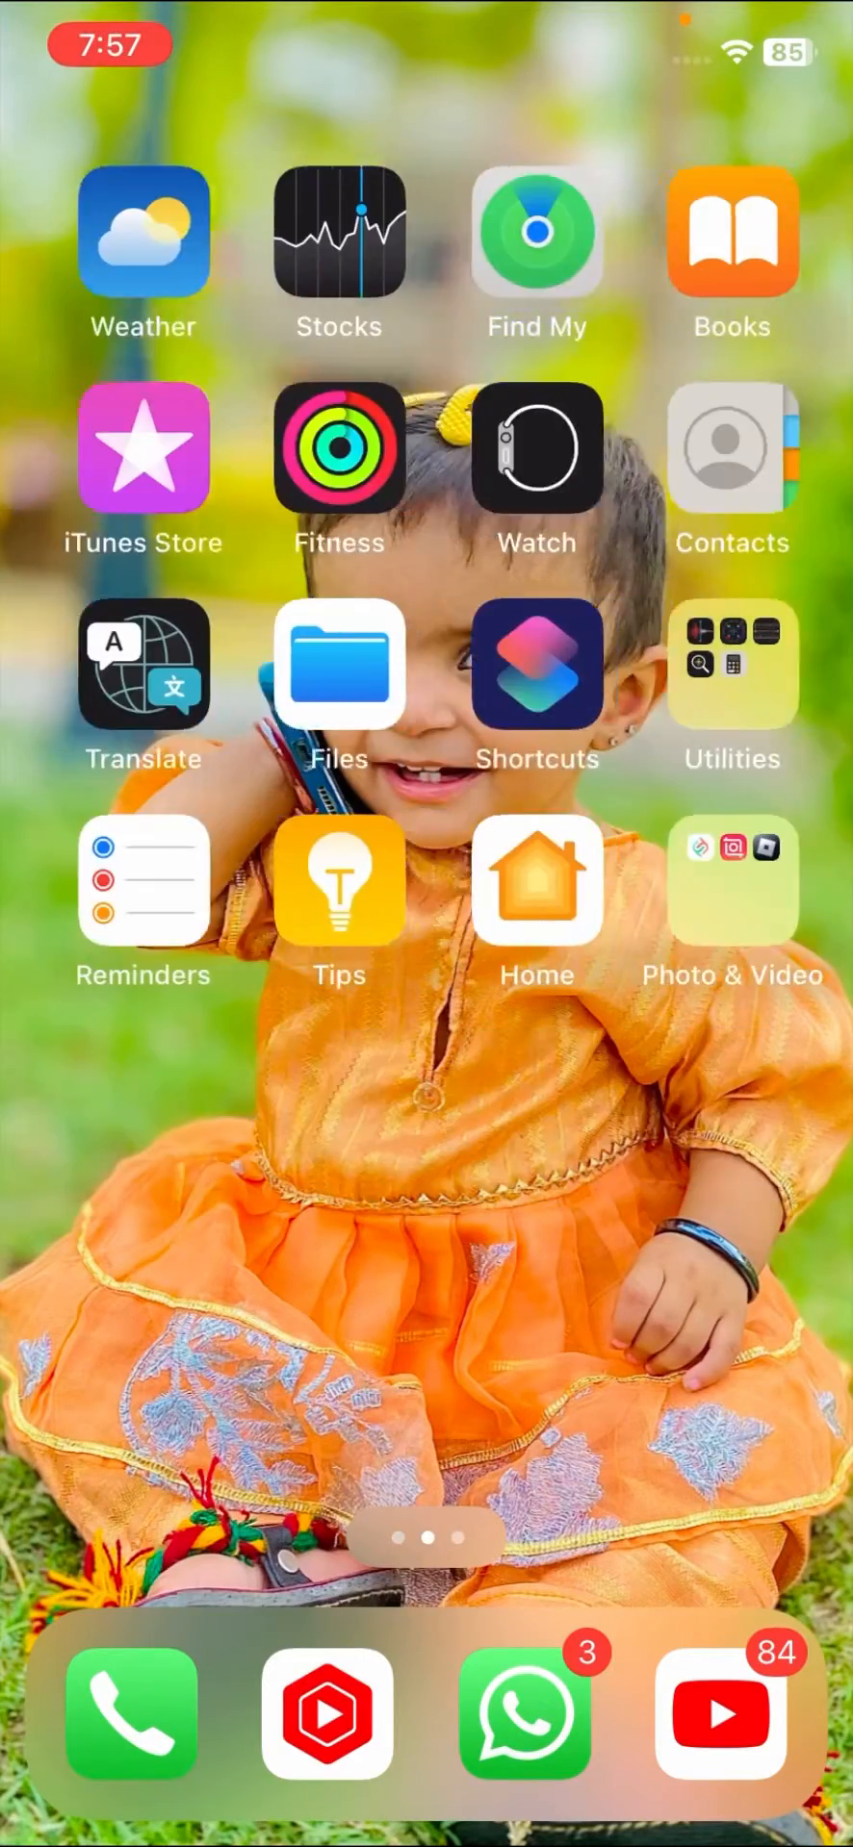
Step: Swipe through home screen pages, go to WhatsApp Updates and start a camera status, triggering the no-camera-access alert
scroll("left", 3)
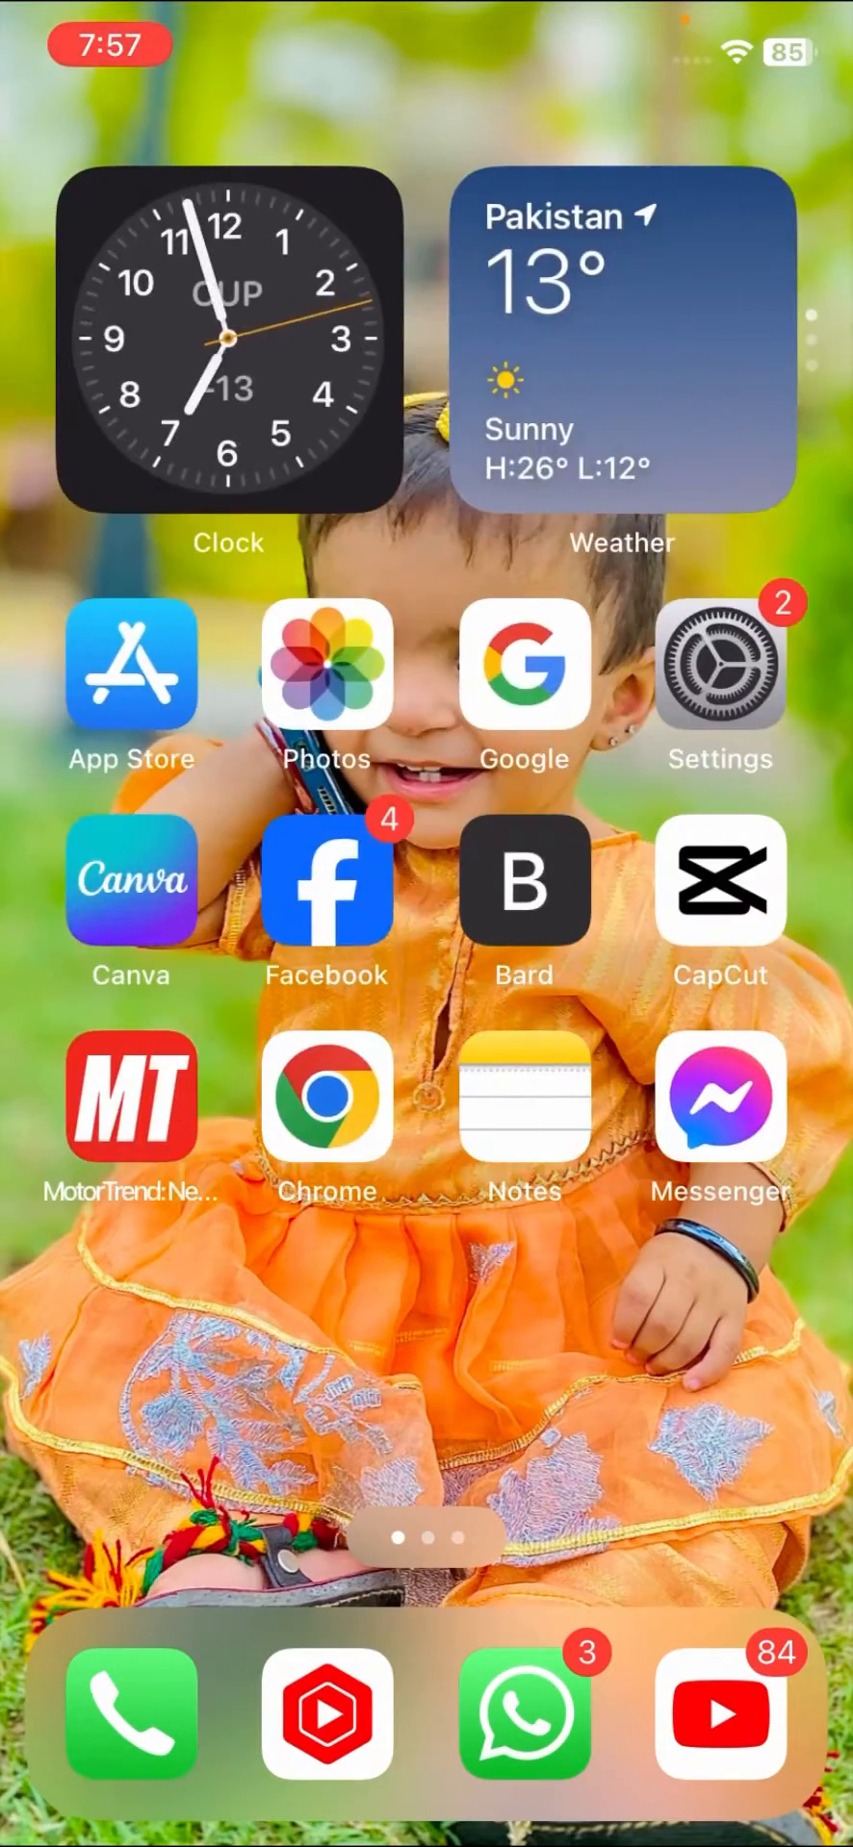
scroll("left", 3)
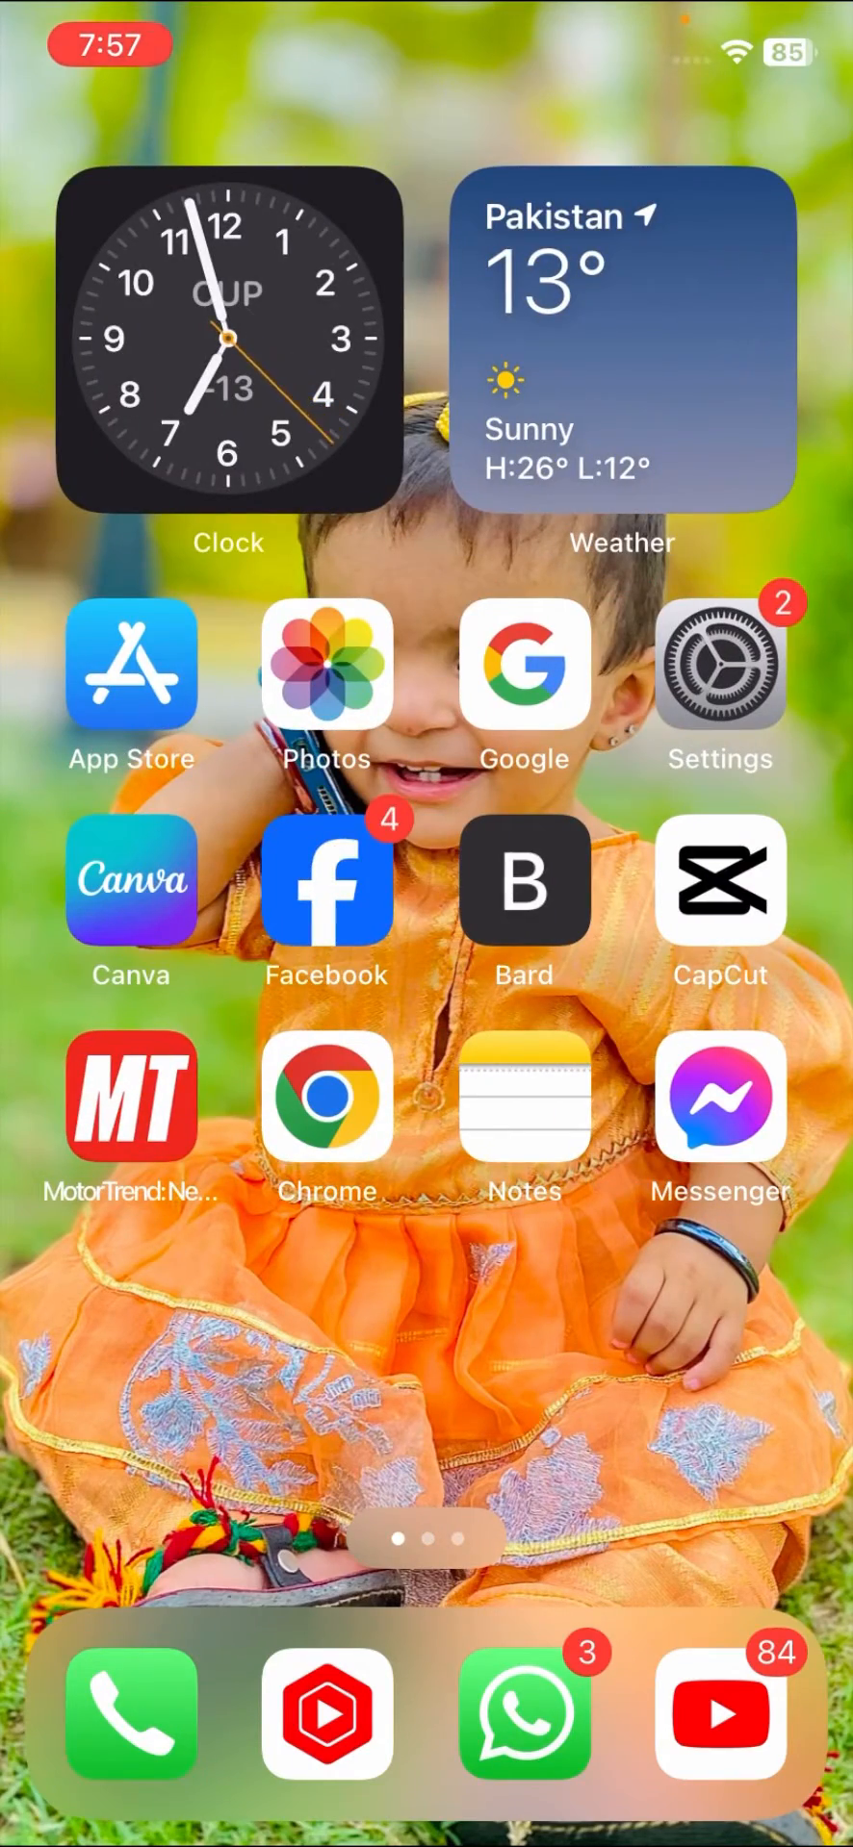
scroll("left", 3)
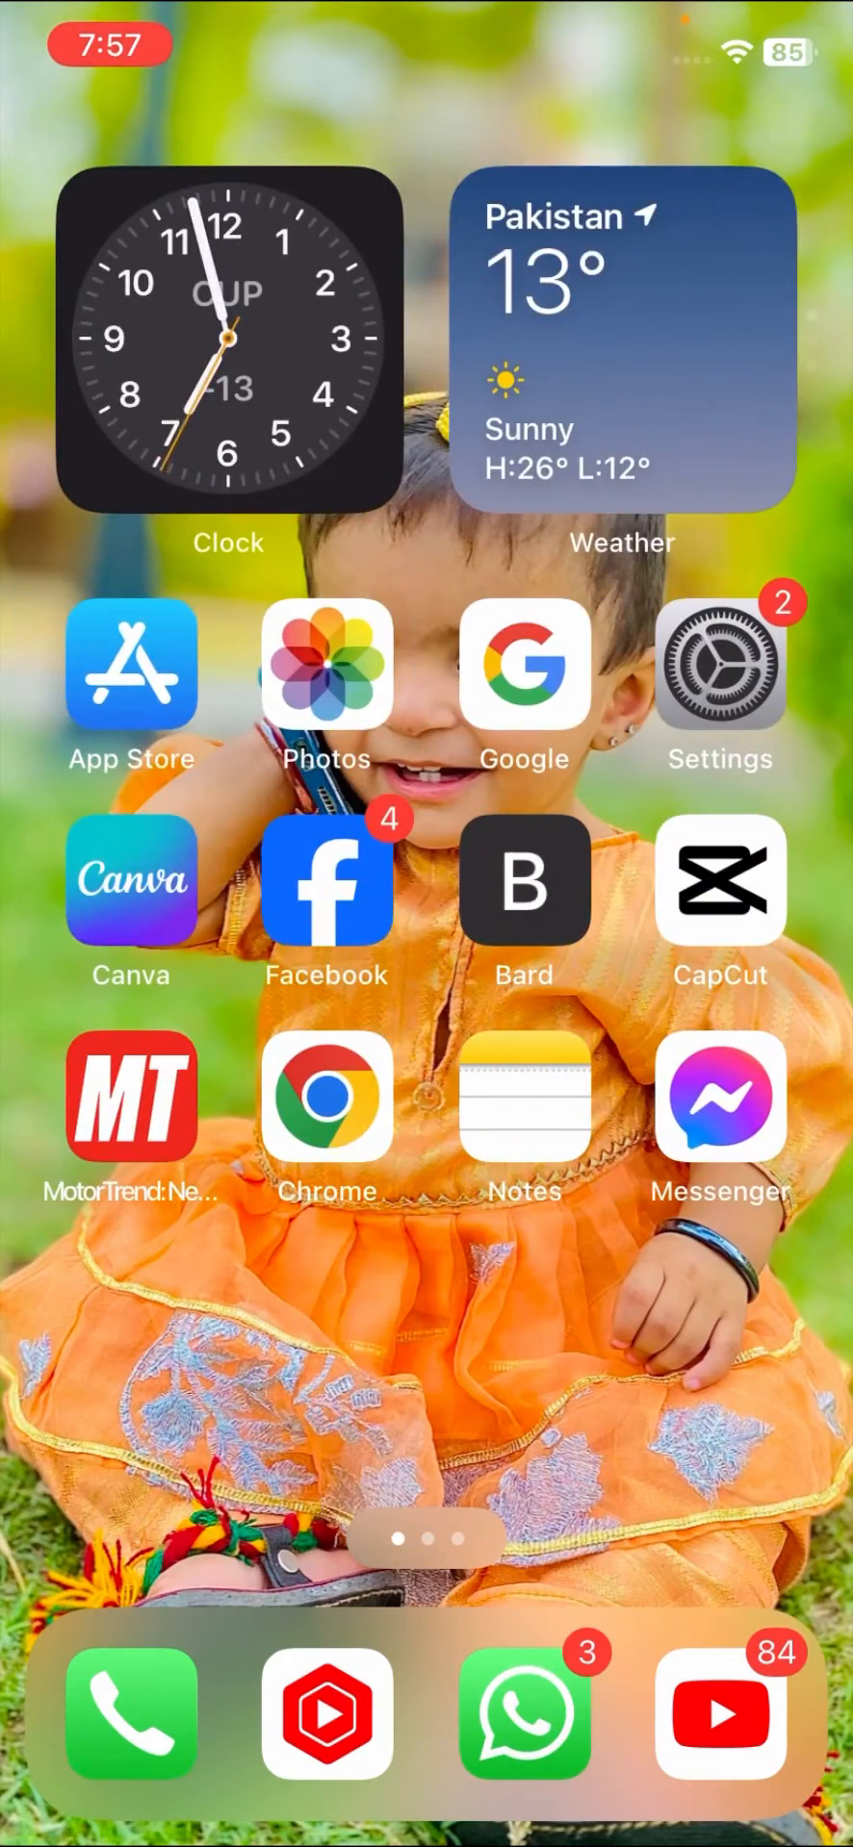
scroll("left", 3)
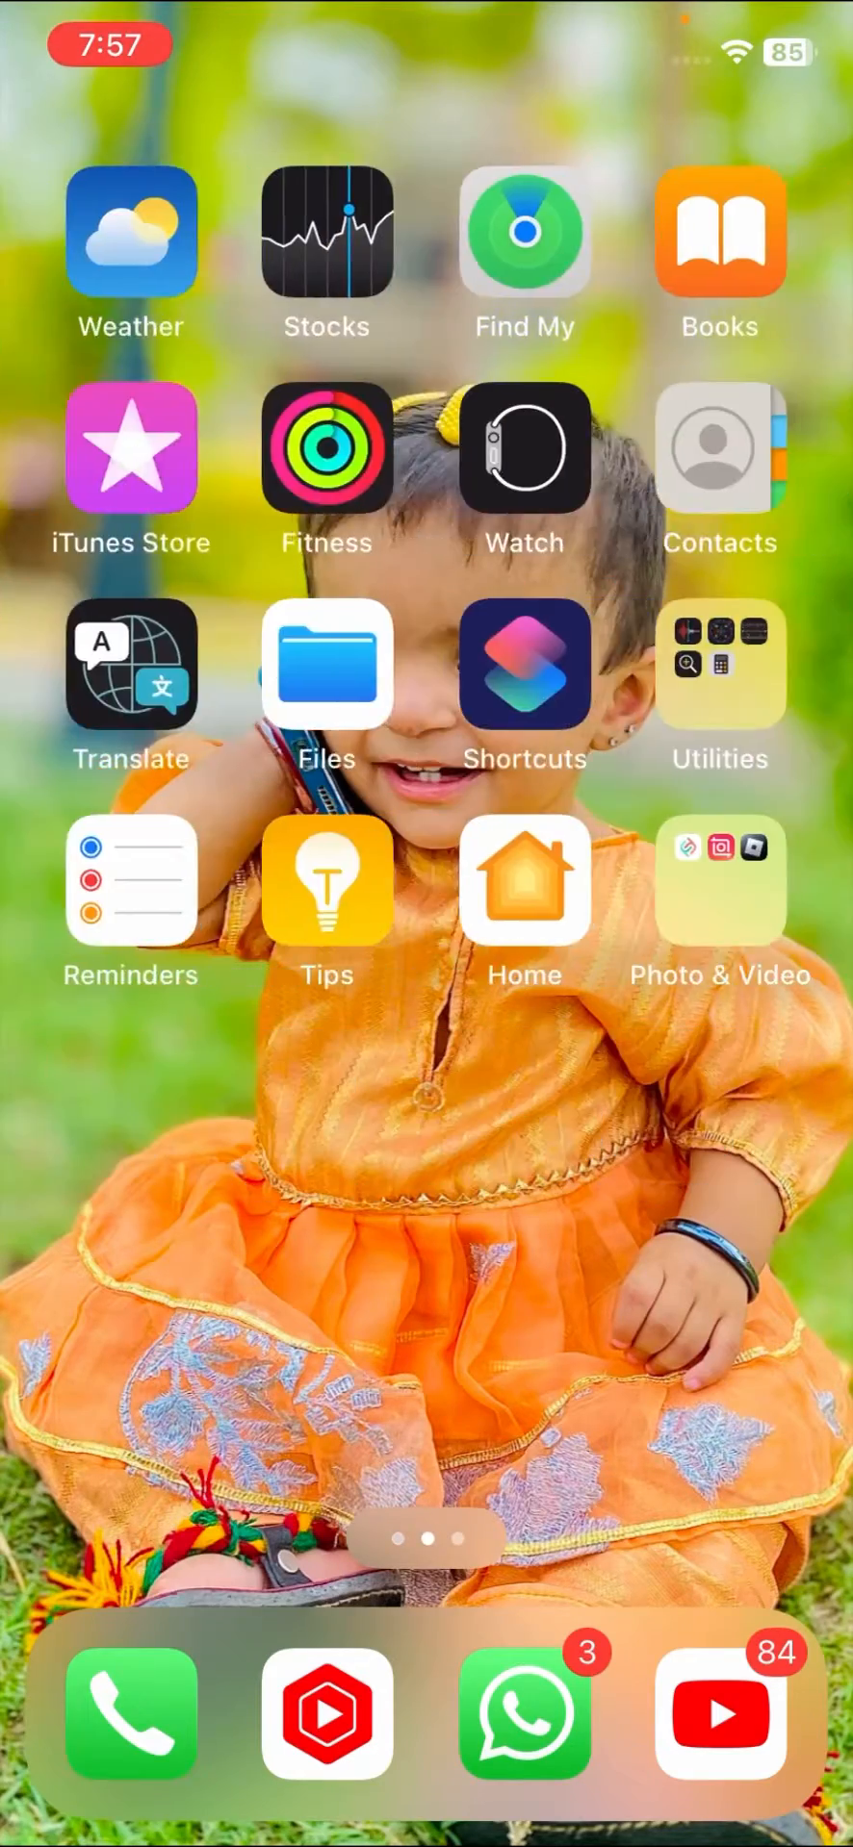
scroll("left", 3)
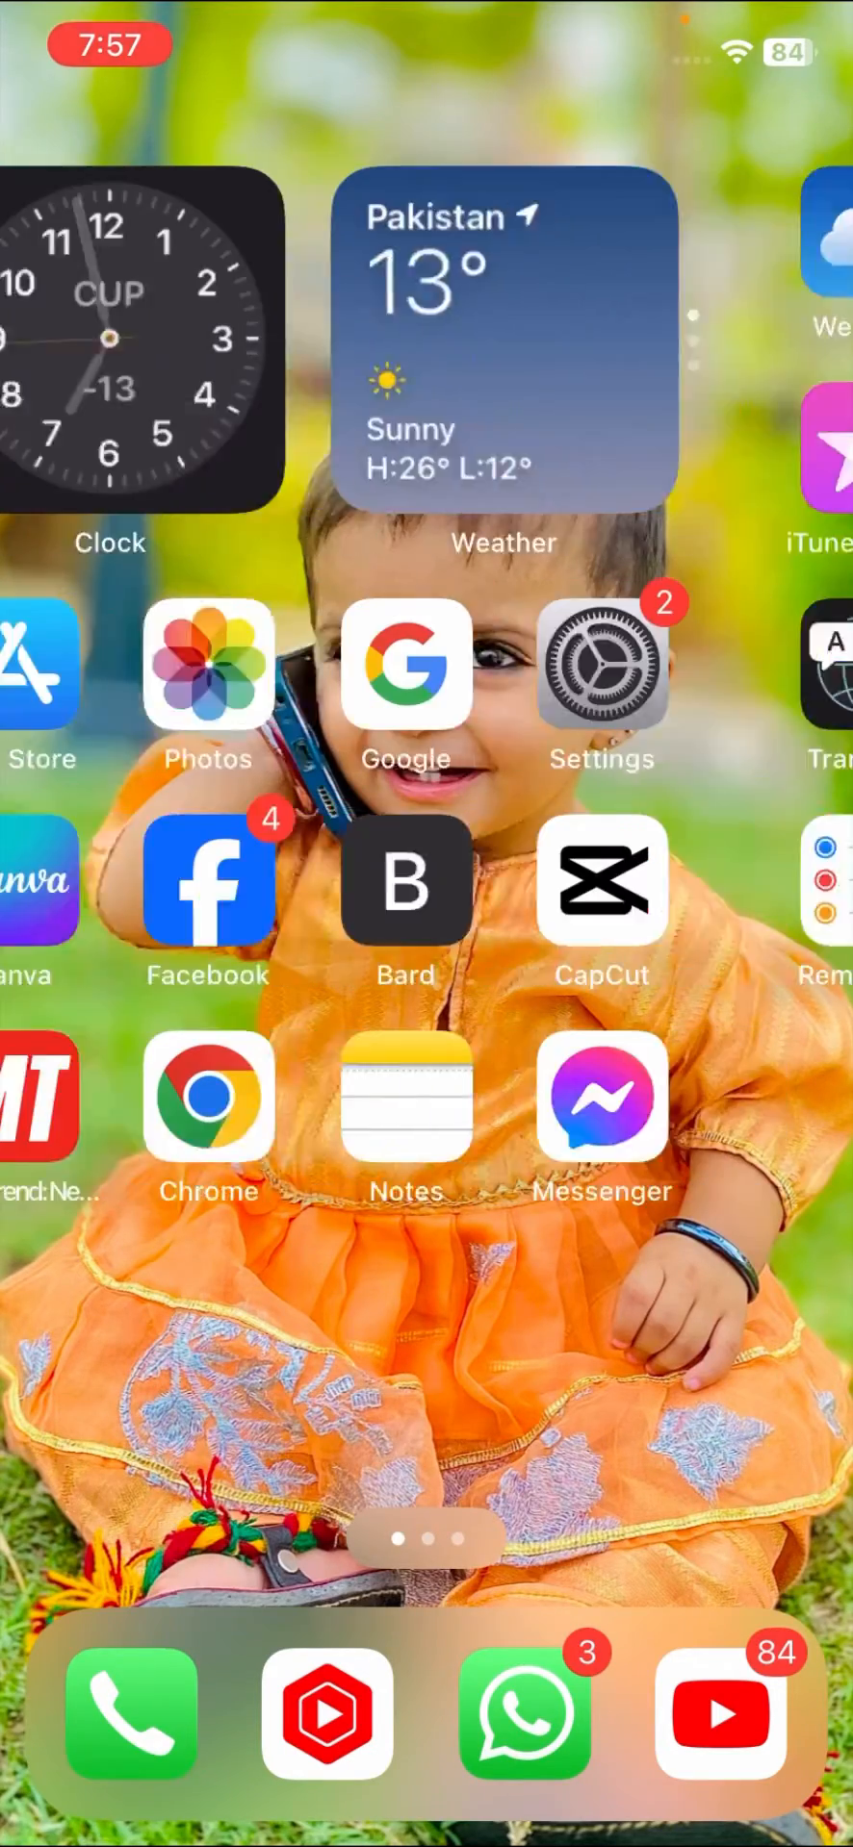
scroll("right", 3)
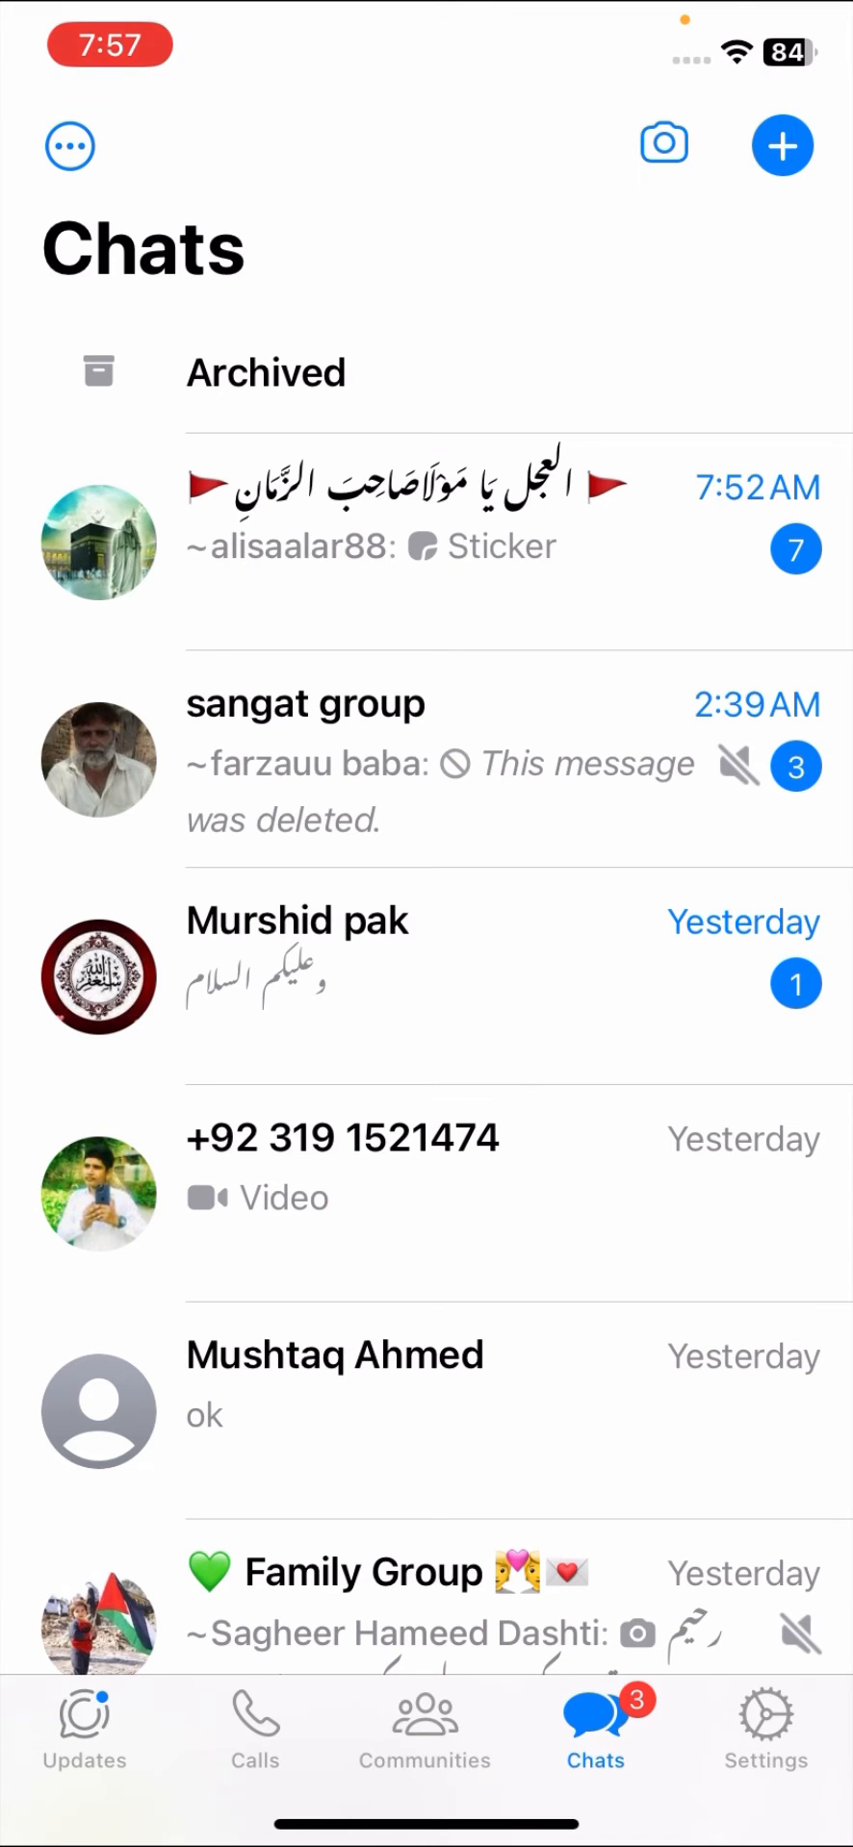
left_click(83, 1726)
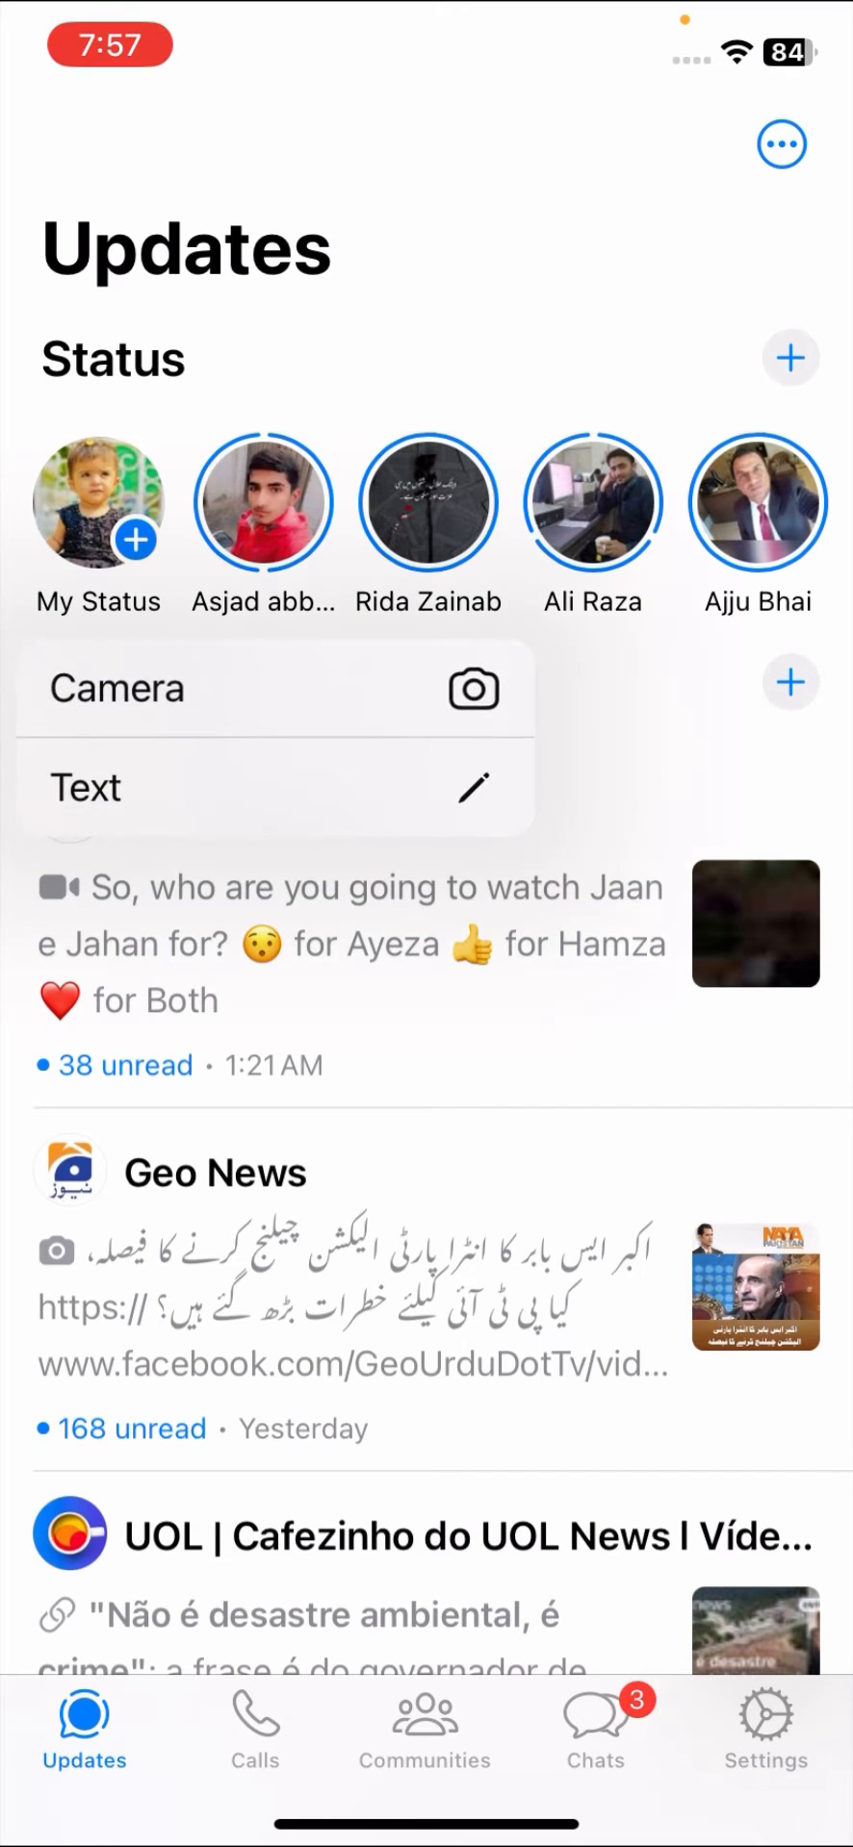
left_click(273, 689)
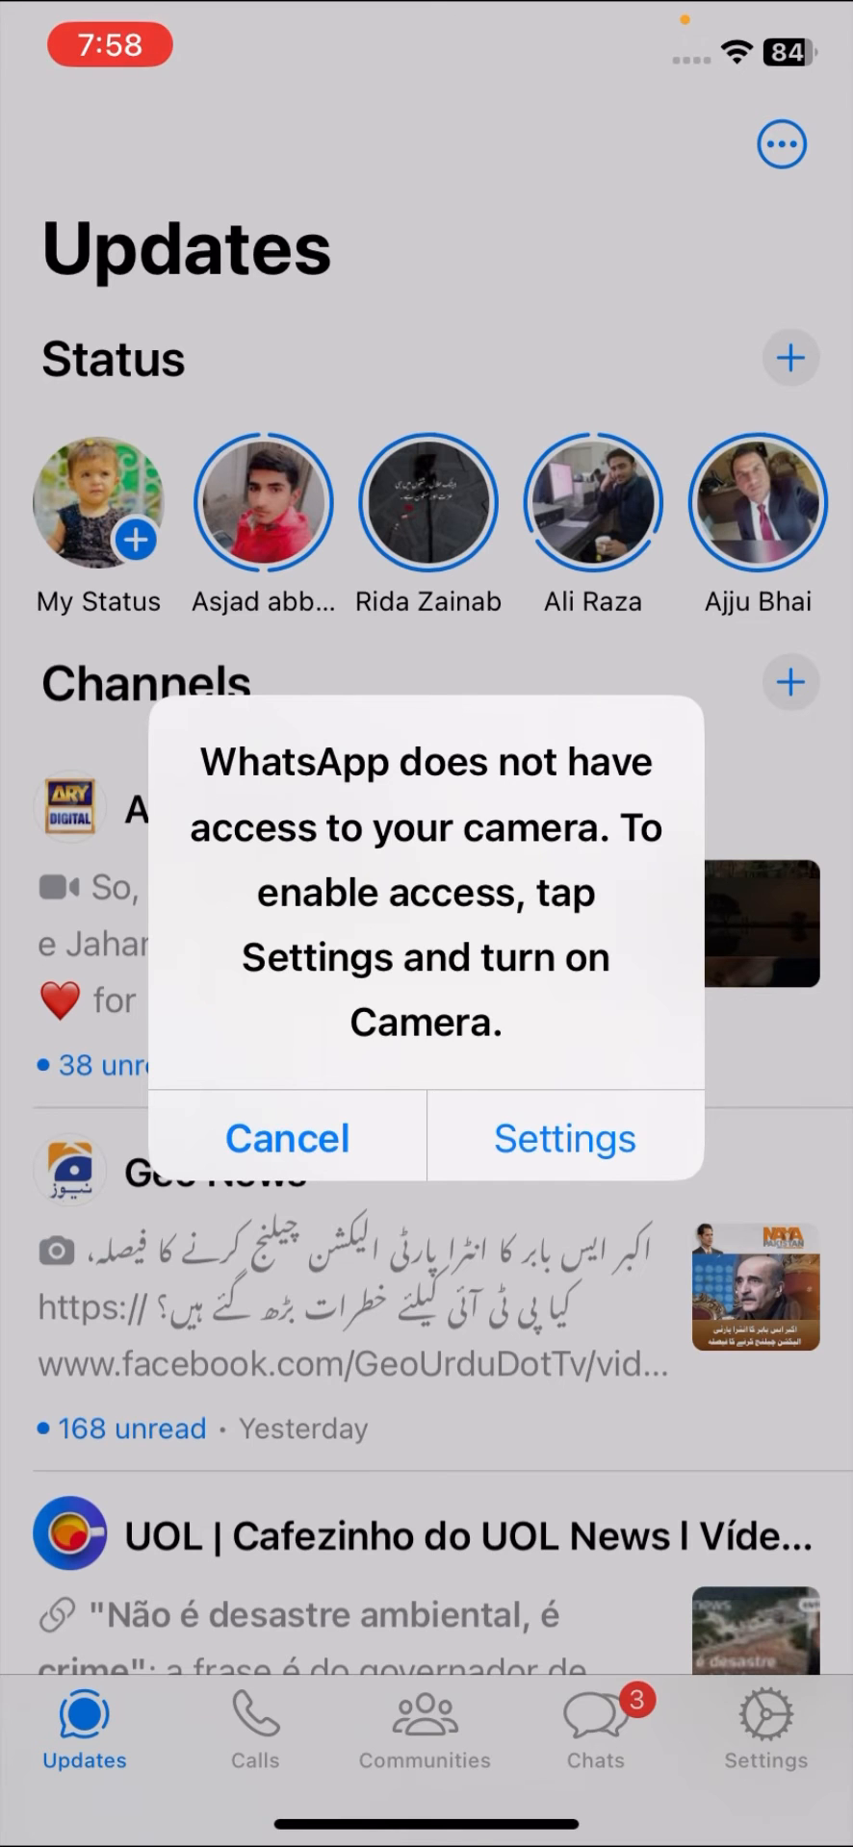
Step: Dismiss the camera access alert with Cancel
left_click(287, 1137)
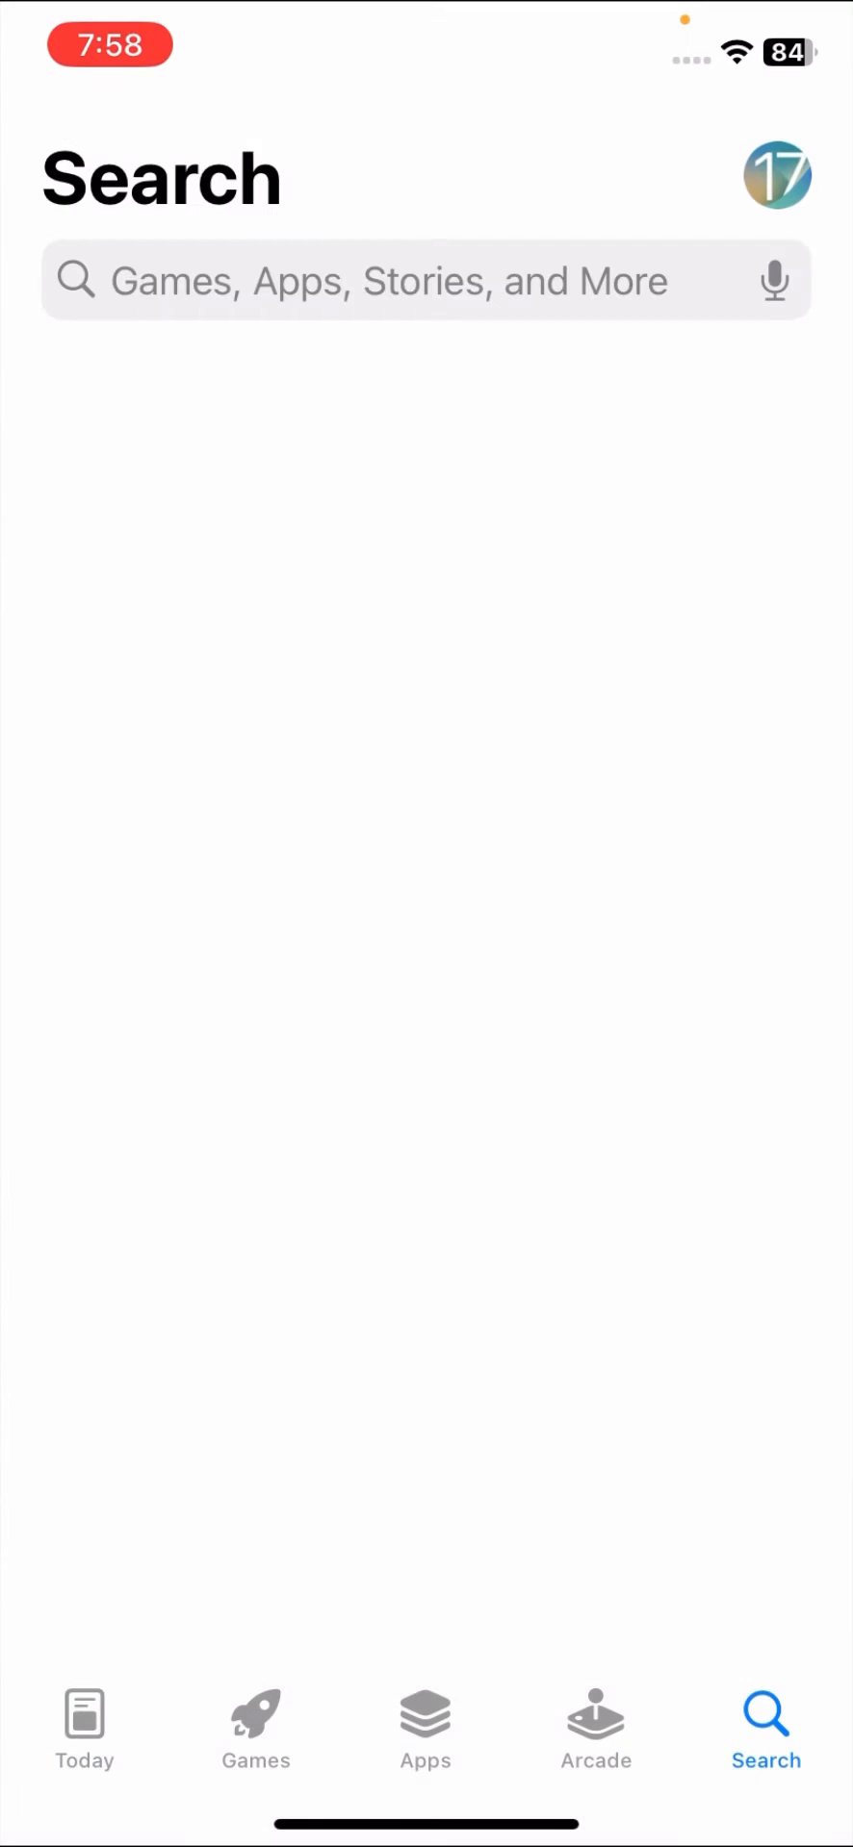
Step: Search the App Store for 'whatsapp', listing WhatsApp Messenger and WhatsApp Business
left_click(412, 281)
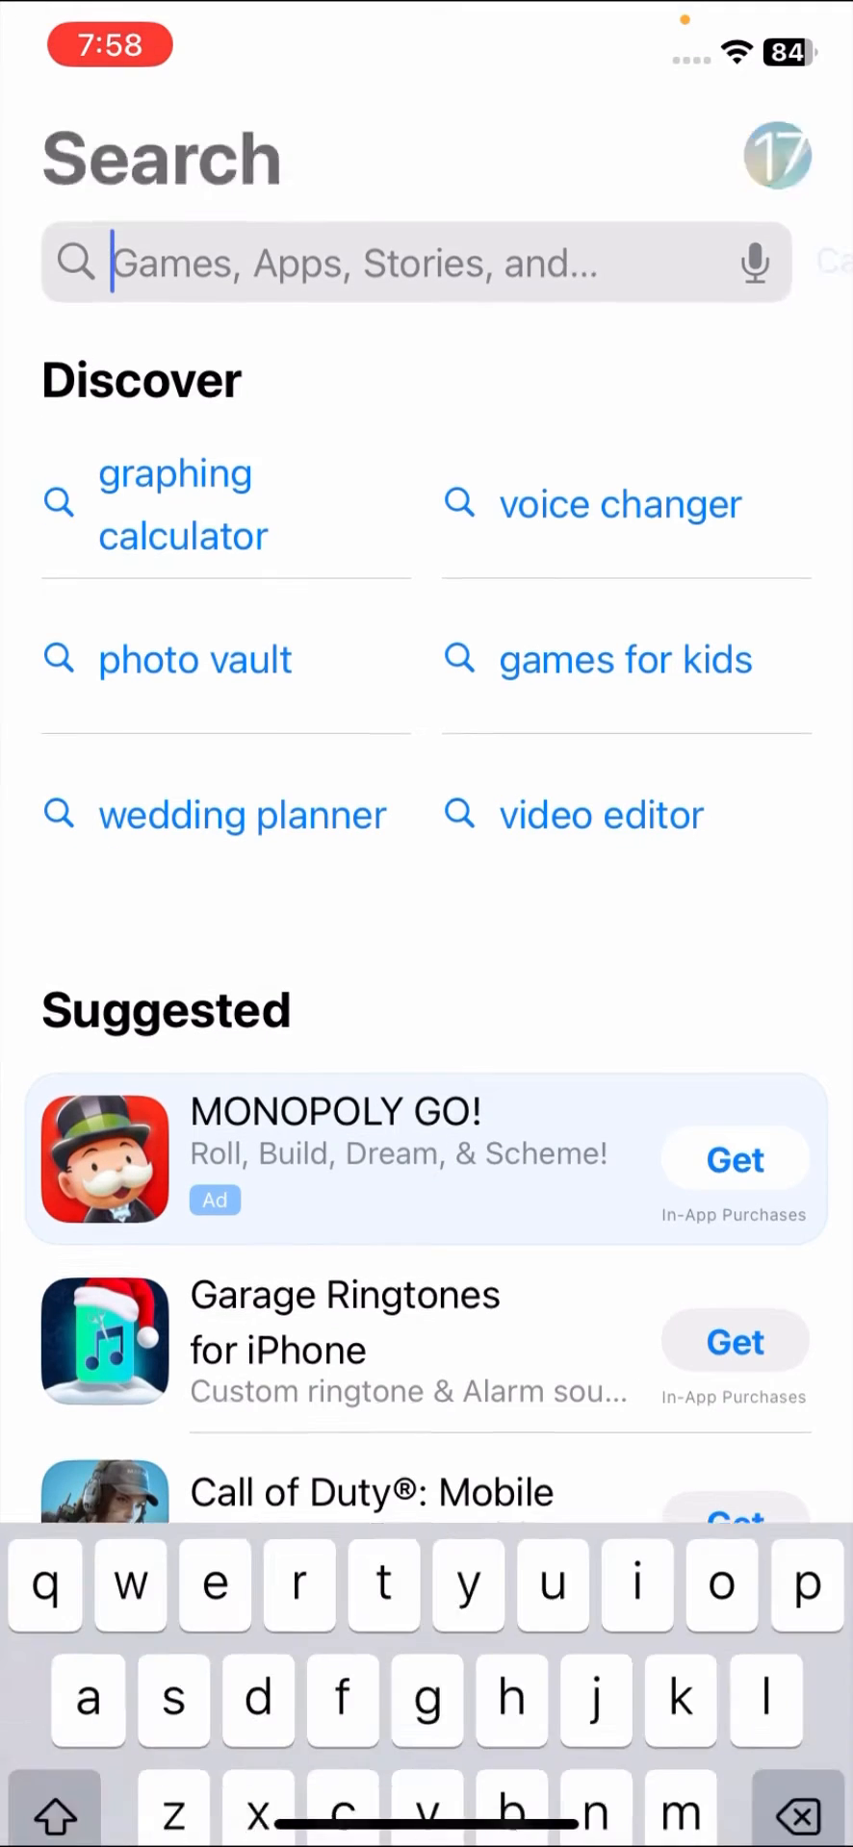
type("whatsapp")
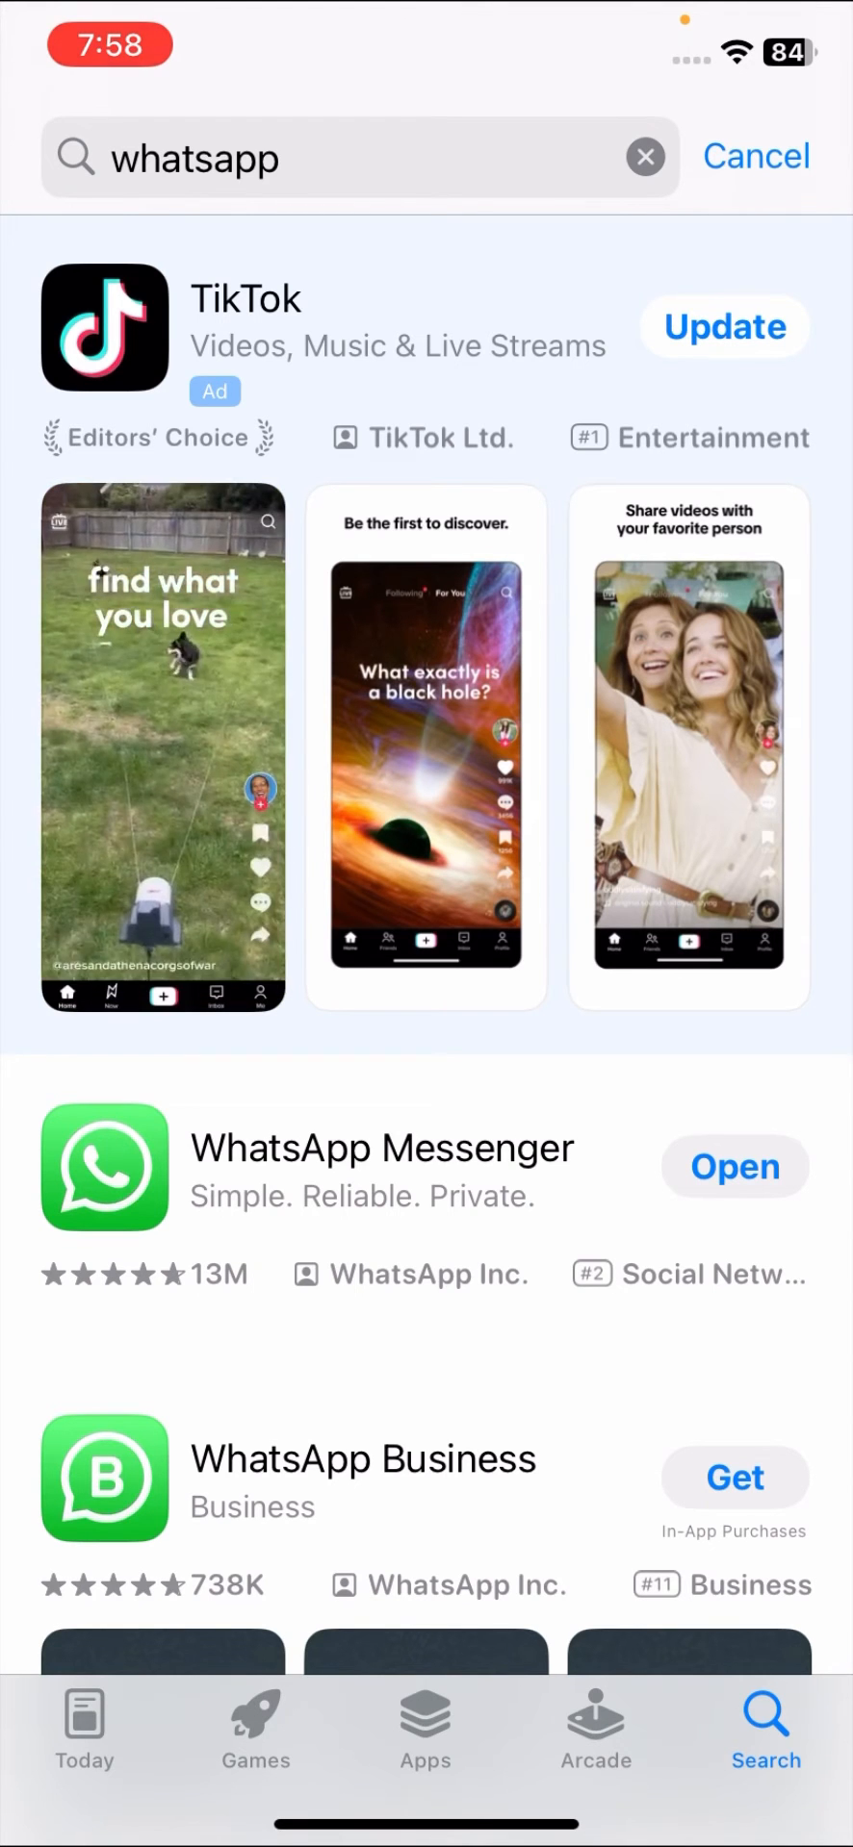
Step: View the WhatsApp Messenger listing for an update, then return to the Home Screen and page through it
scroll("down", 3)
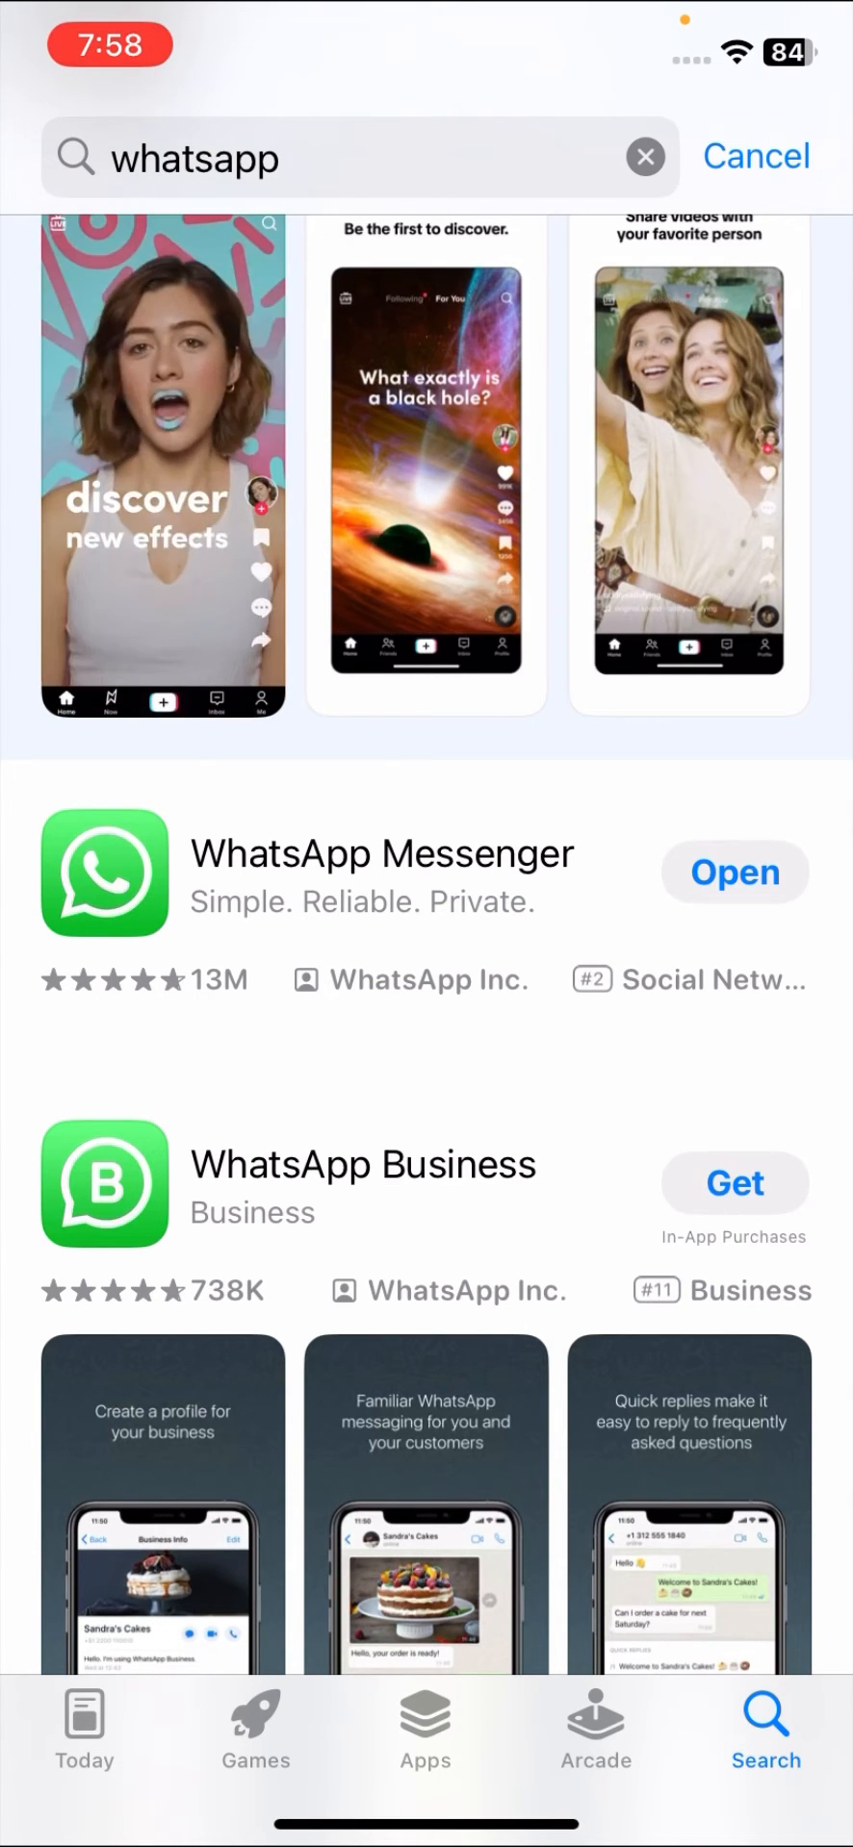
left_click(381, 872)
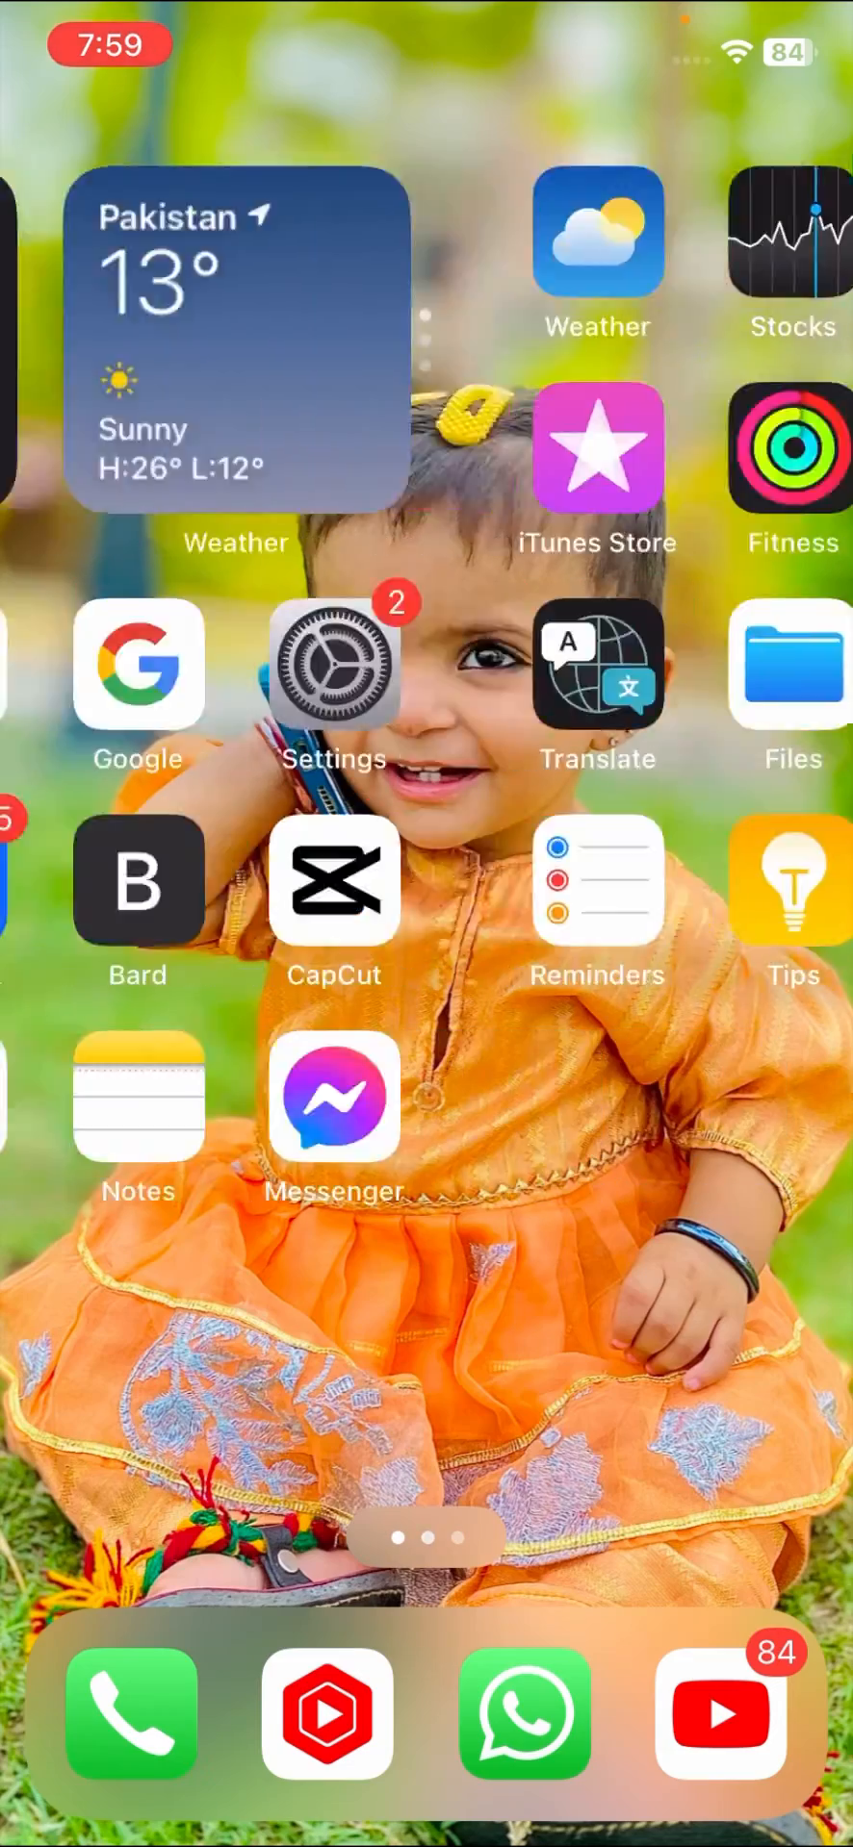
scroll("left", 3)
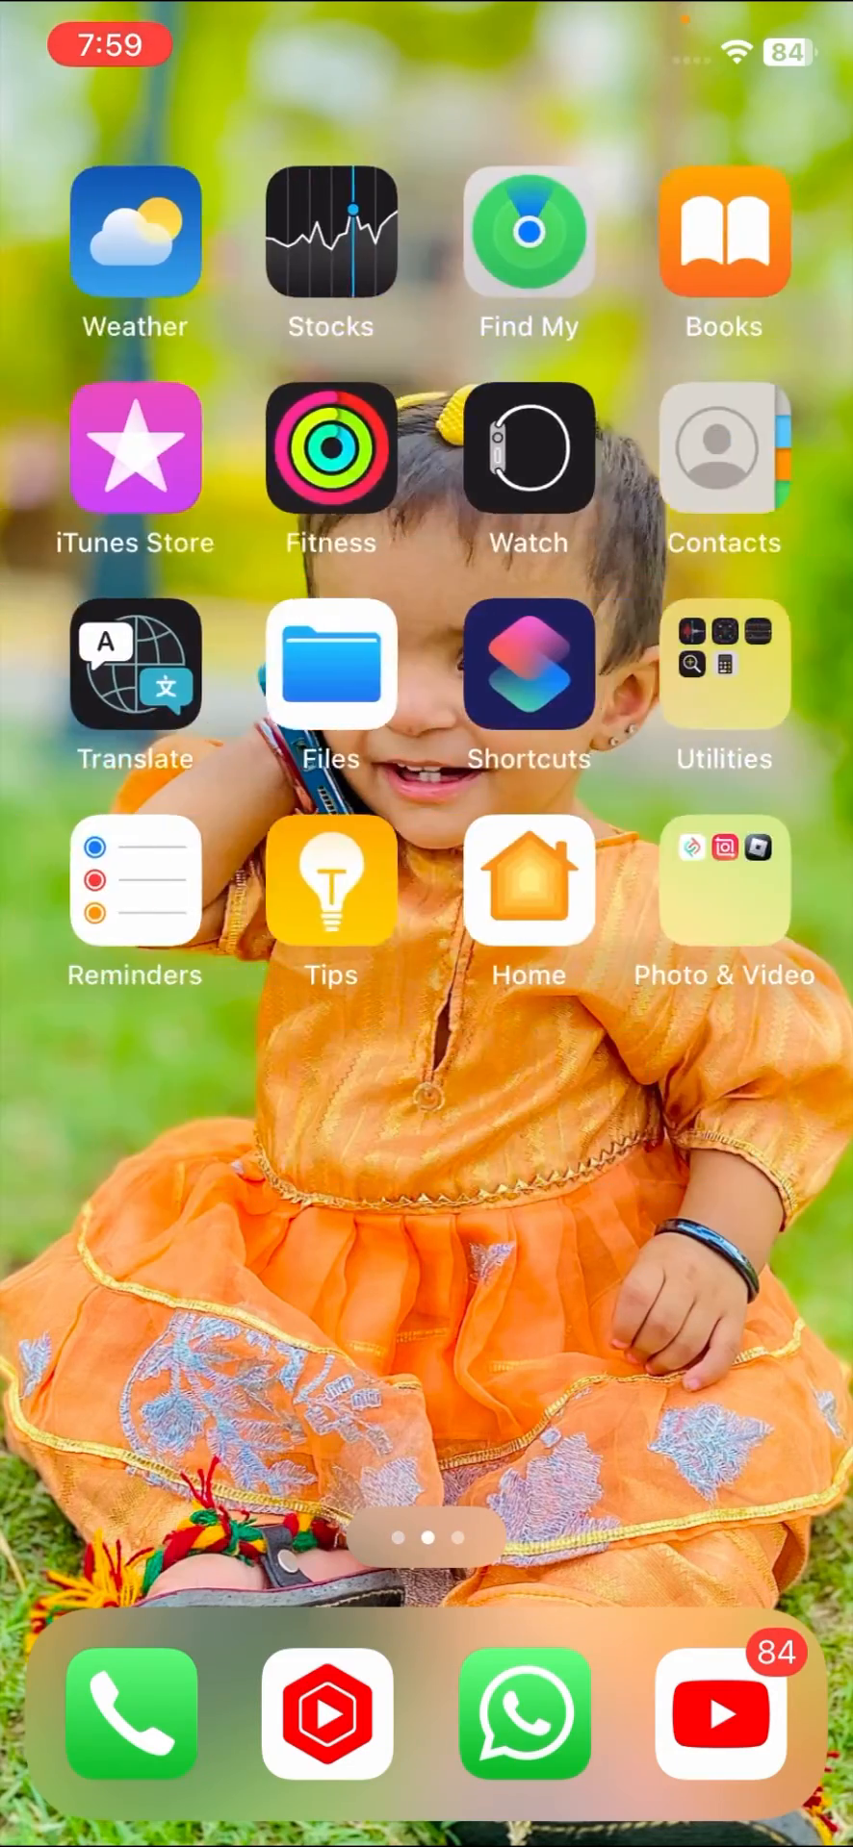
scroll("left", 3)
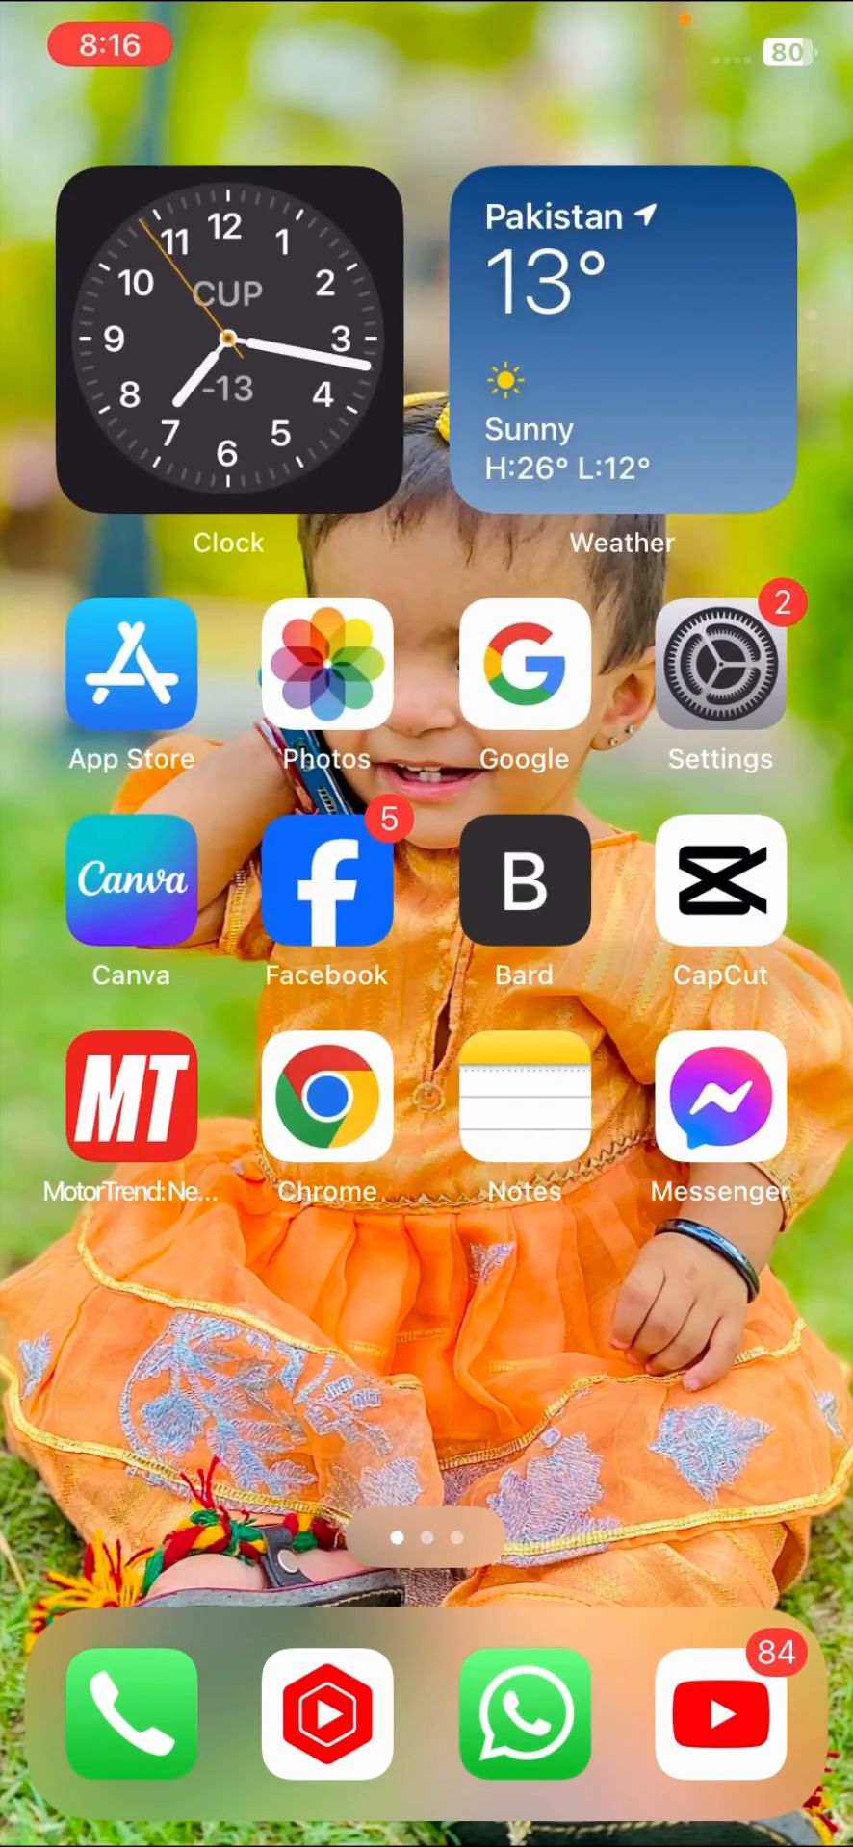